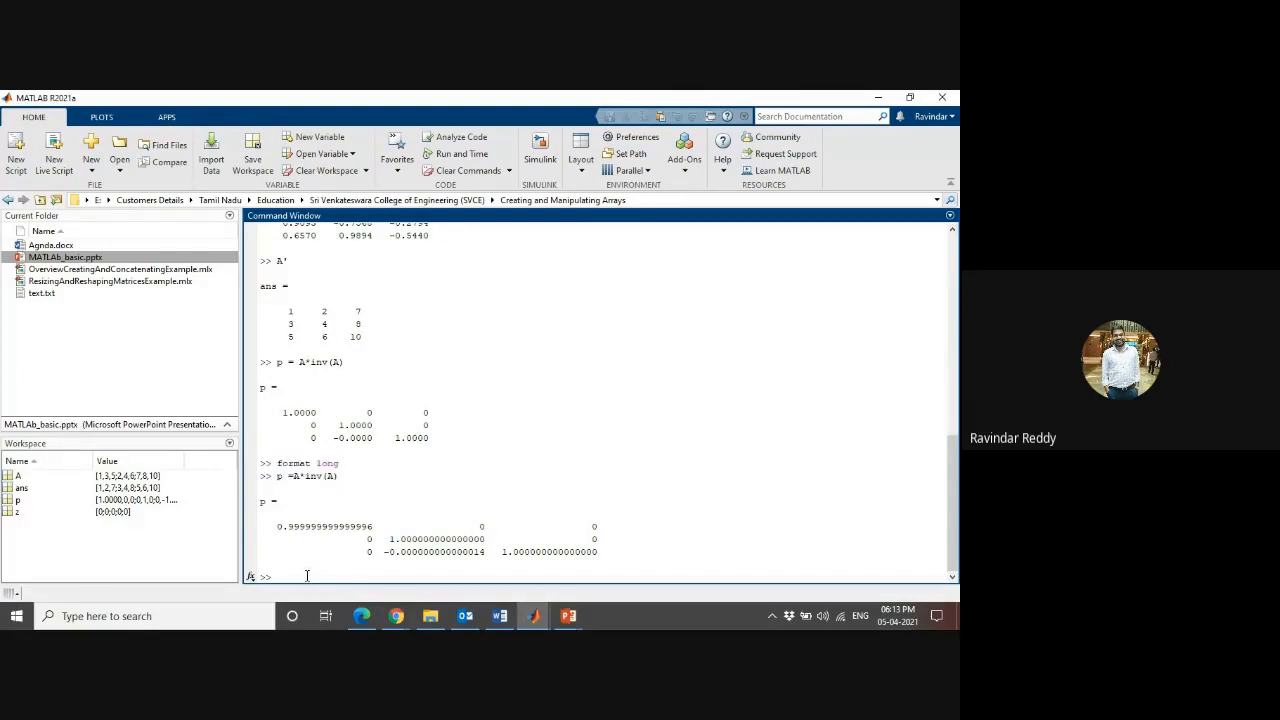
# - Switch the numeric display back to format short
pyautogui.write('format lo')
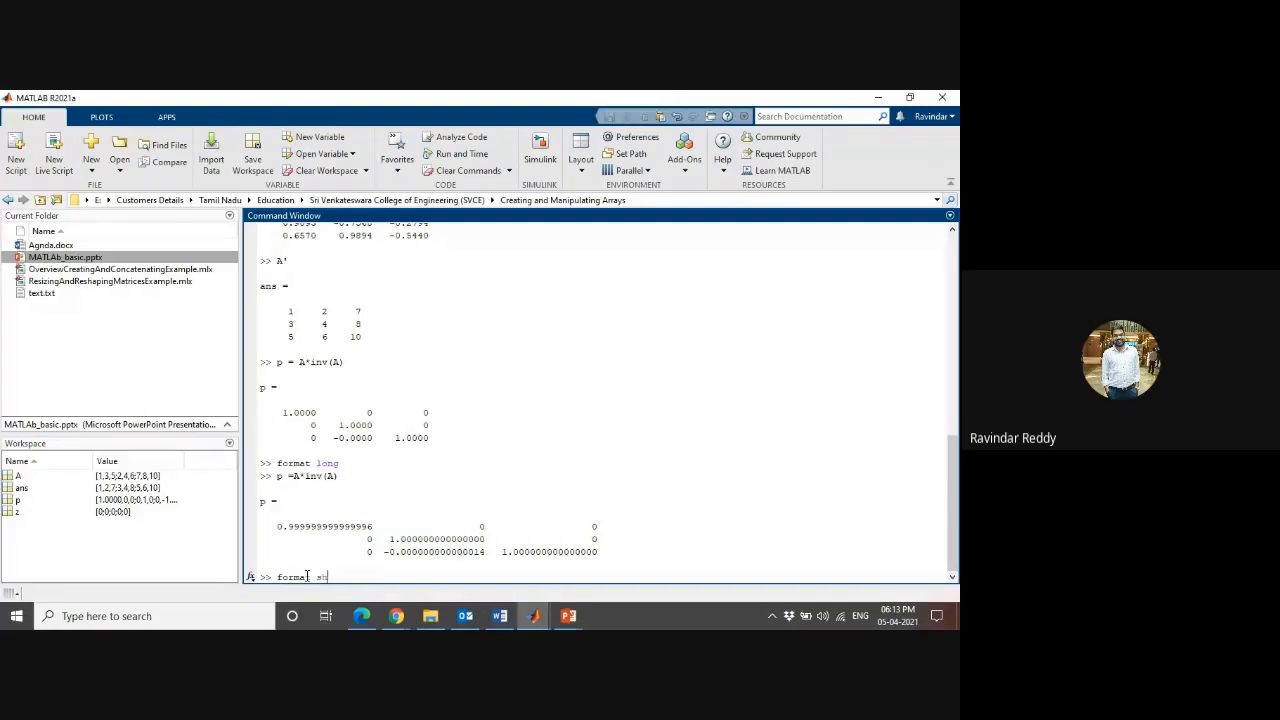
pyautogui.write('short')
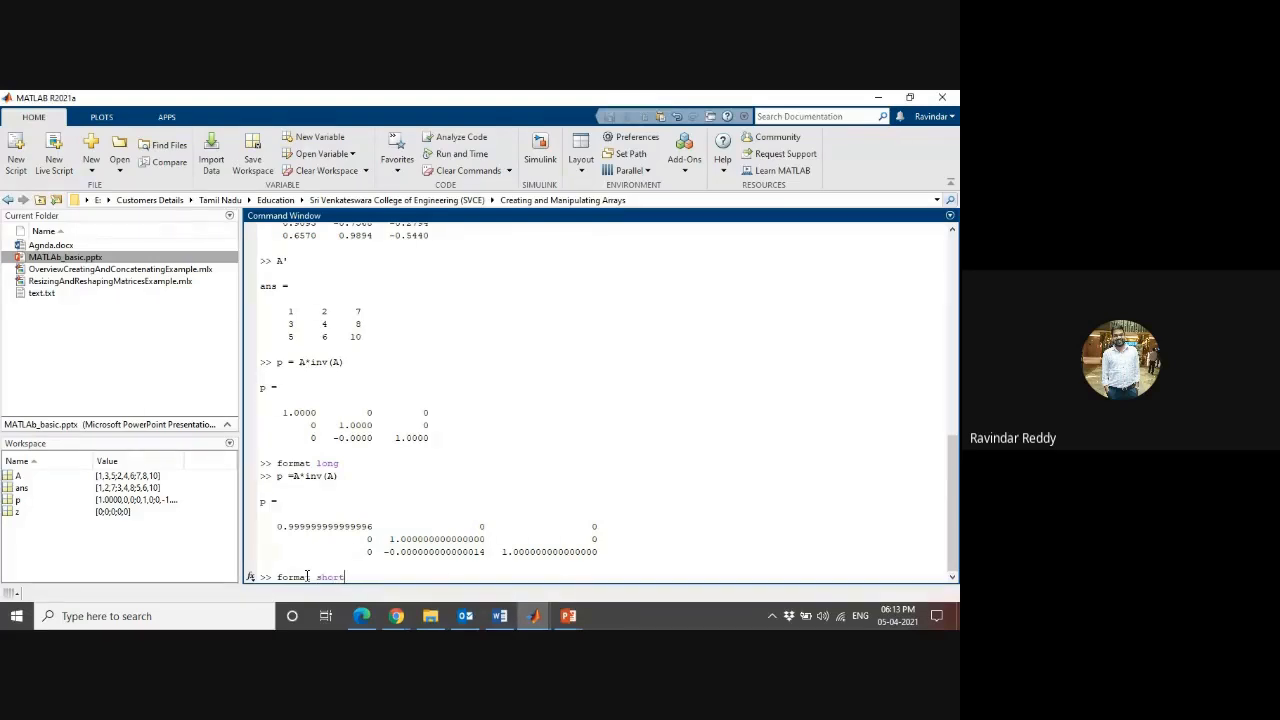
pyautogui.press('enter')
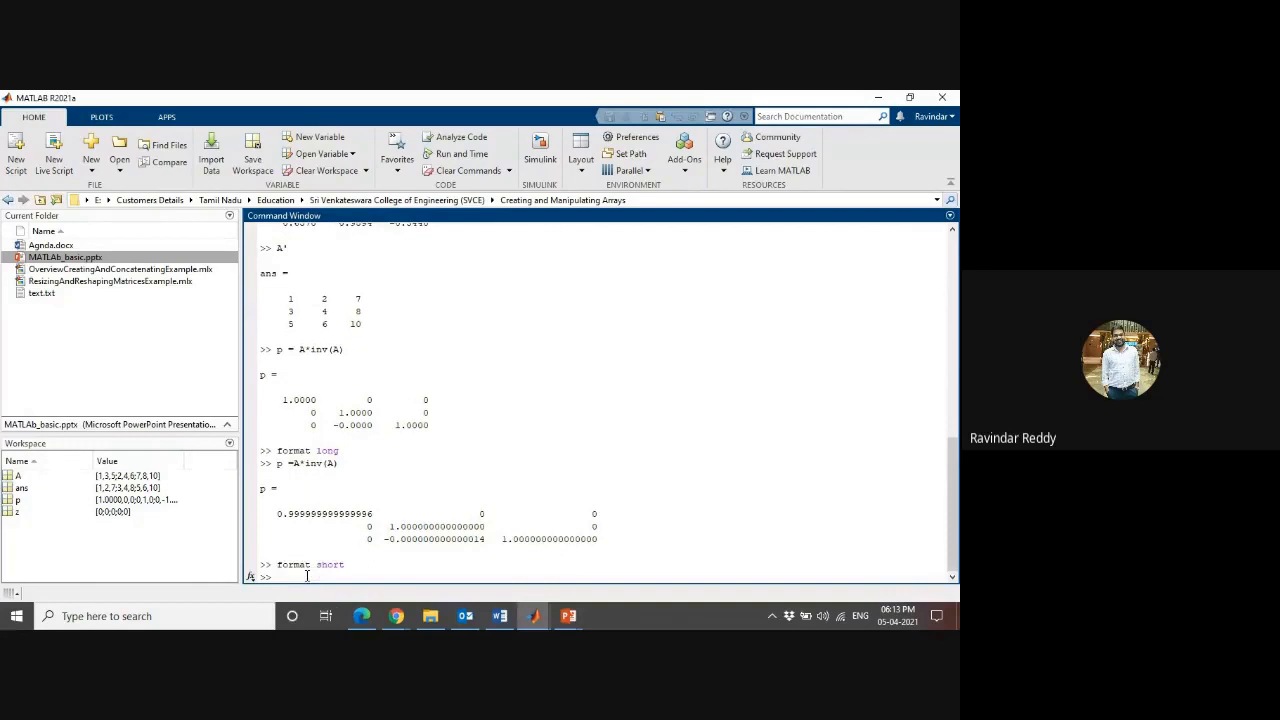
# - Store the element-wise square A.*A in p (1, 9, 25 … 100)
pyautogui.write('p')
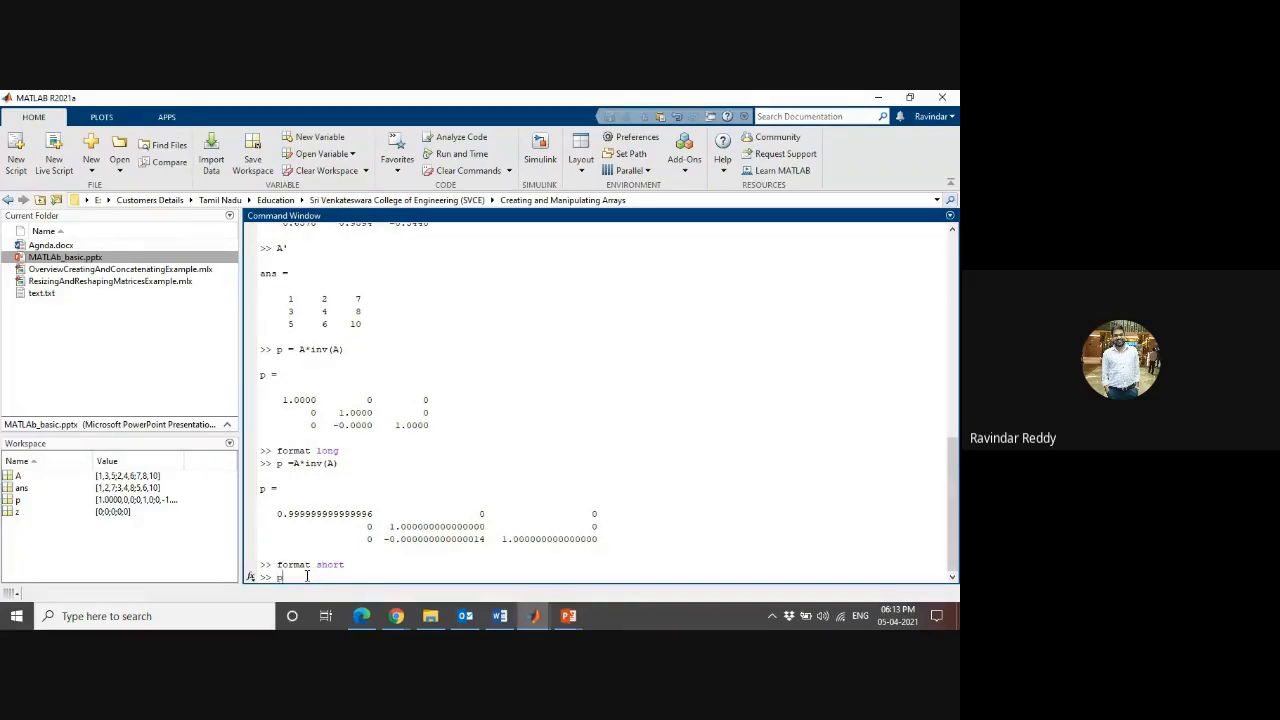
pyautogui.write('p')
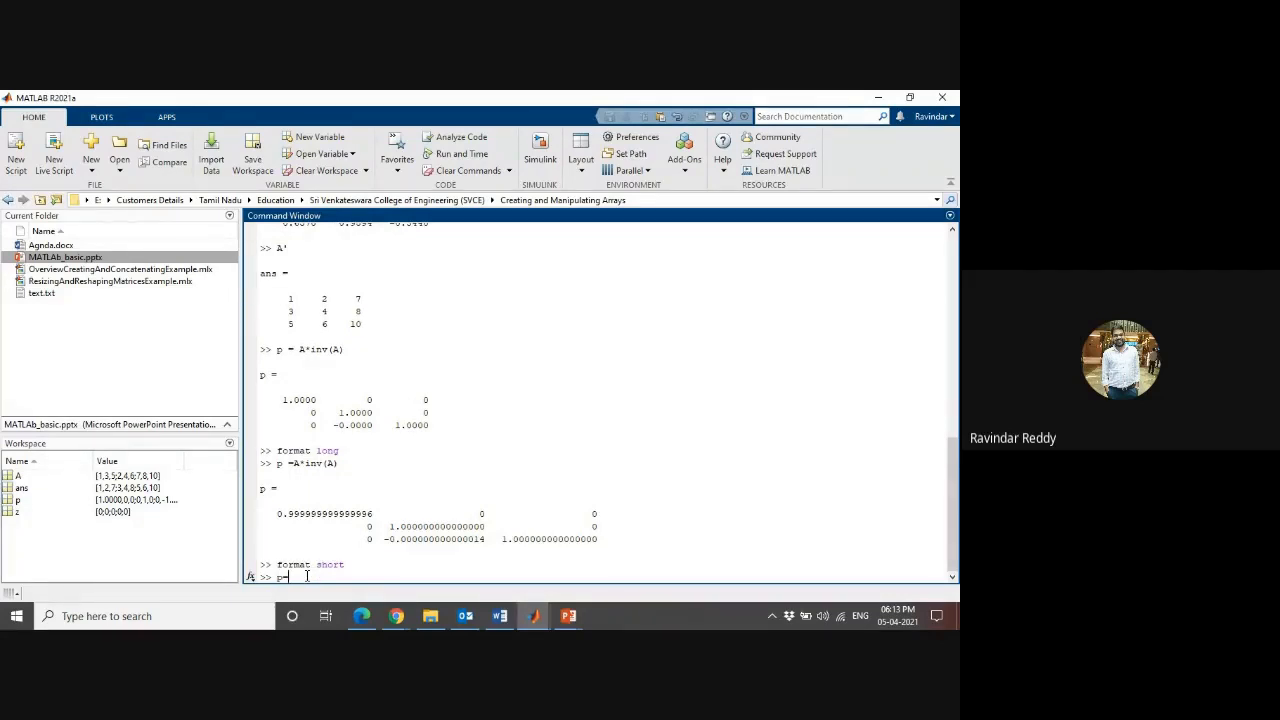
pyautogui.write('a.')
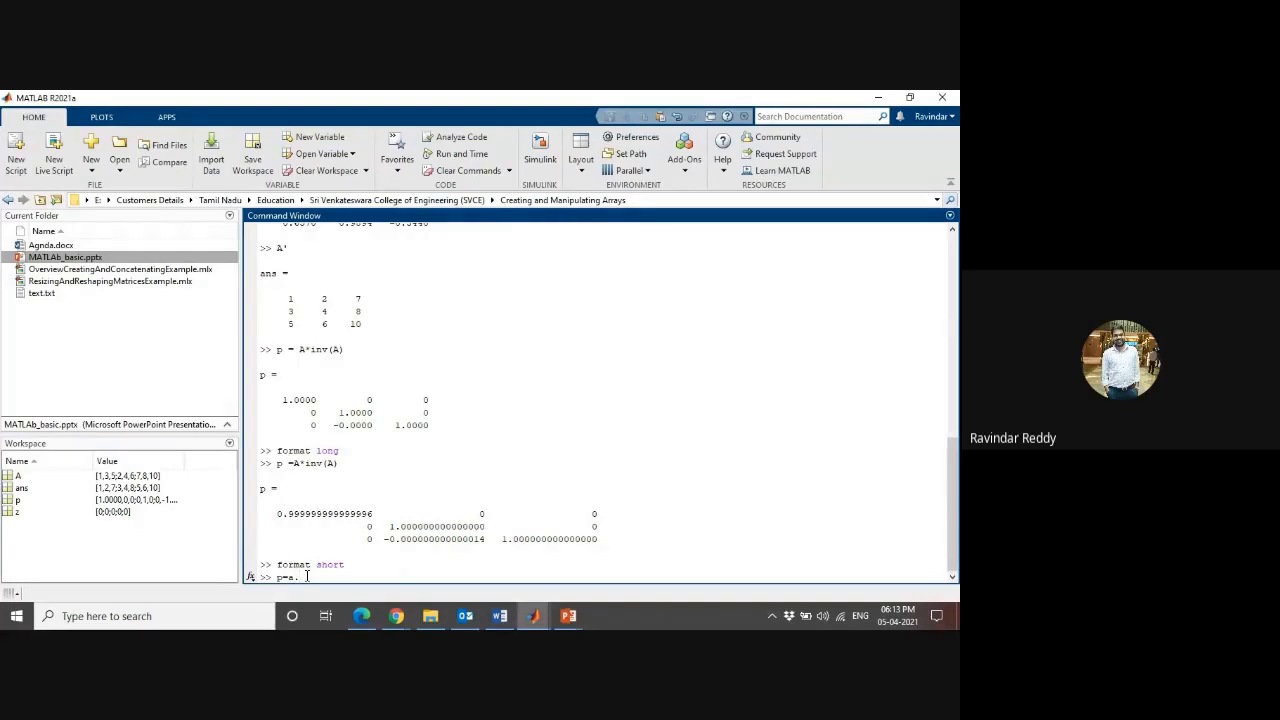
pyautogui.write('*')
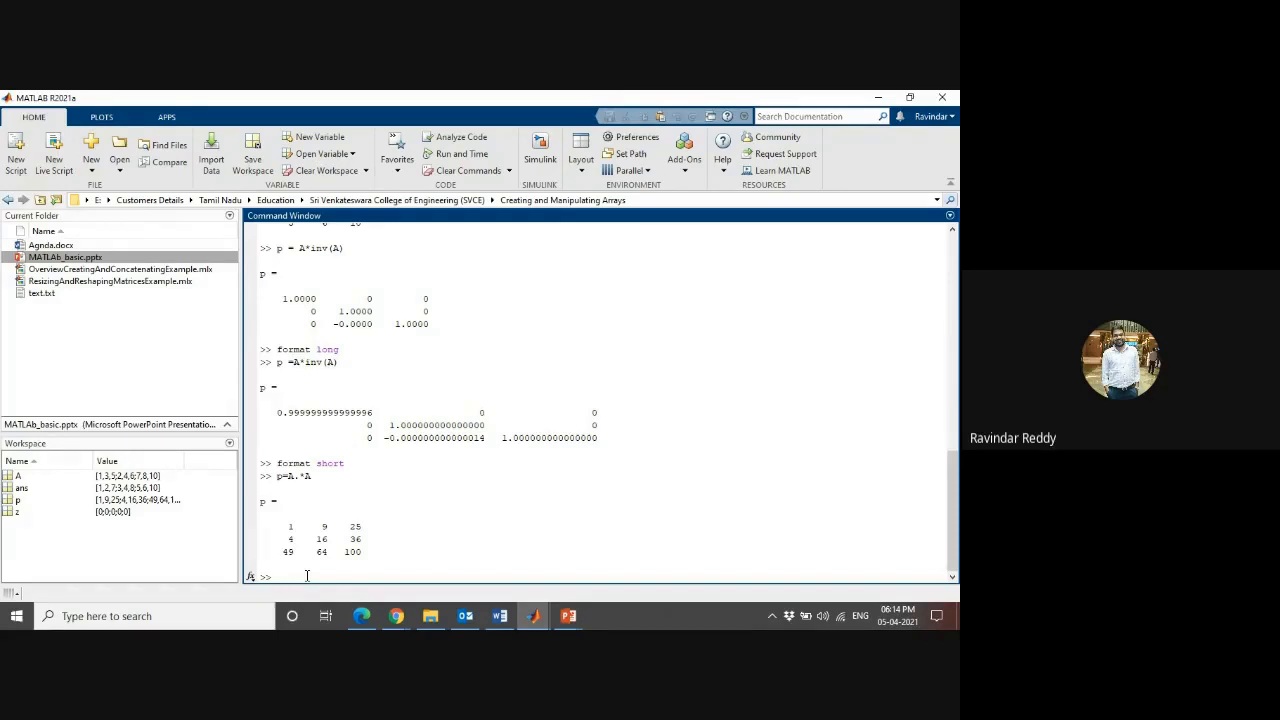
# - Compute the element-wise cube A.^3, giving 1, 27, 125 up to 1000
pyautogui.write('A')
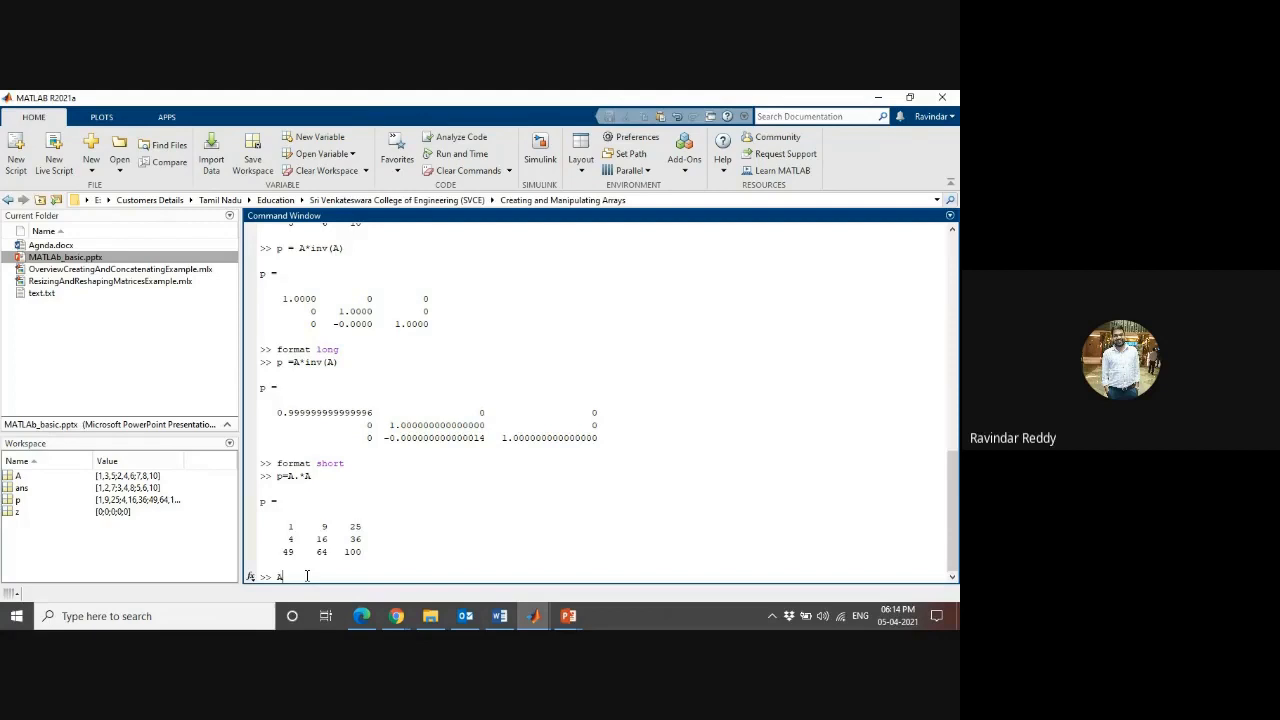
pyautogui.write('.^3')
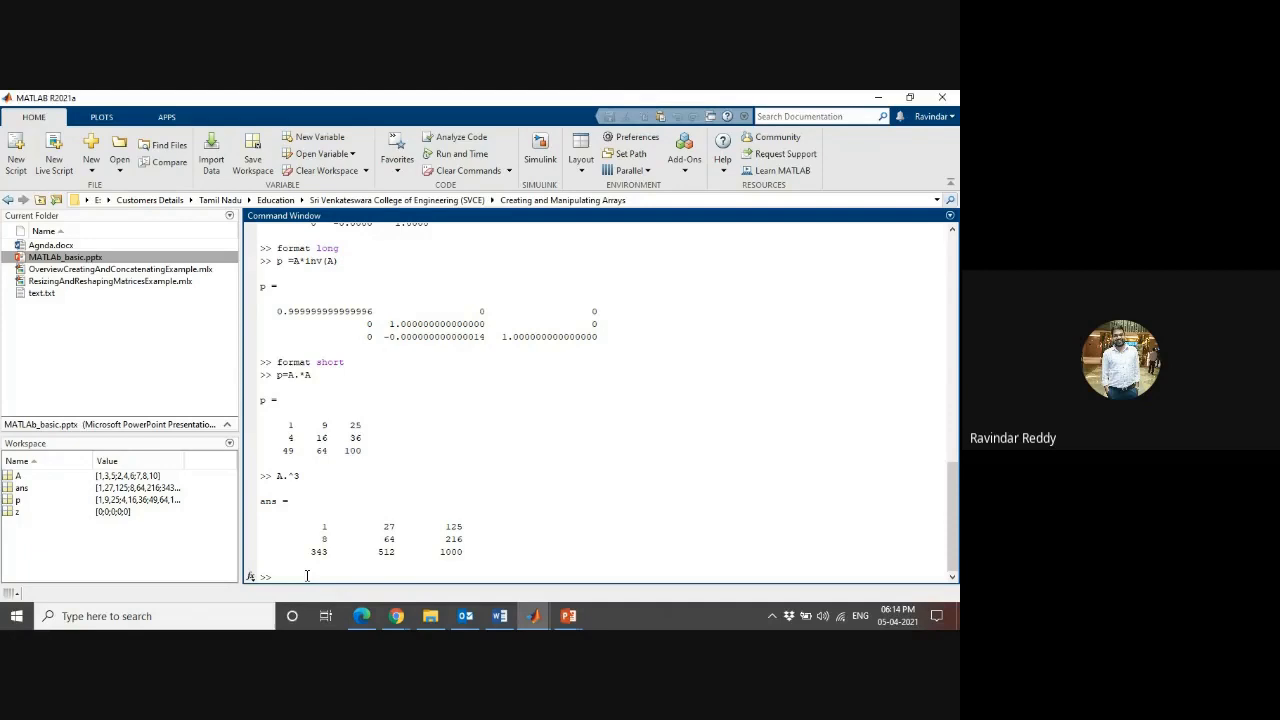
pyautogui.moveTo(308, 576)
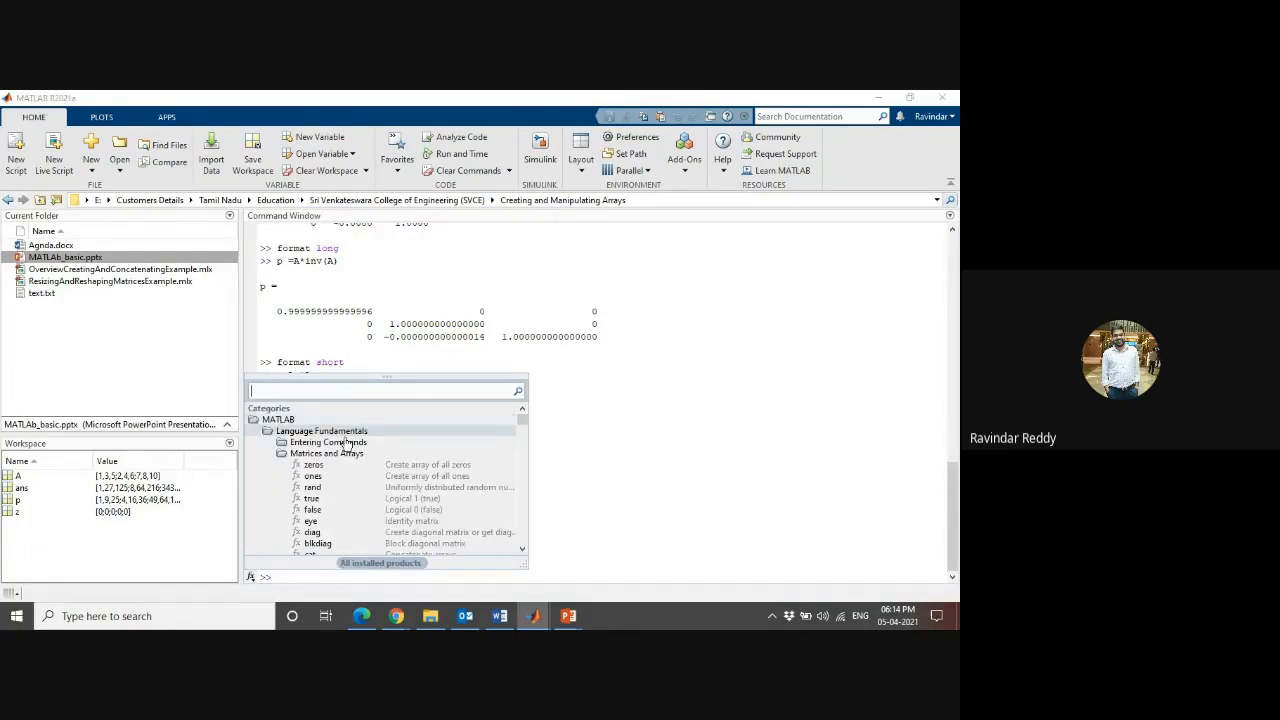
pyautogui.moveTo(327, 464)
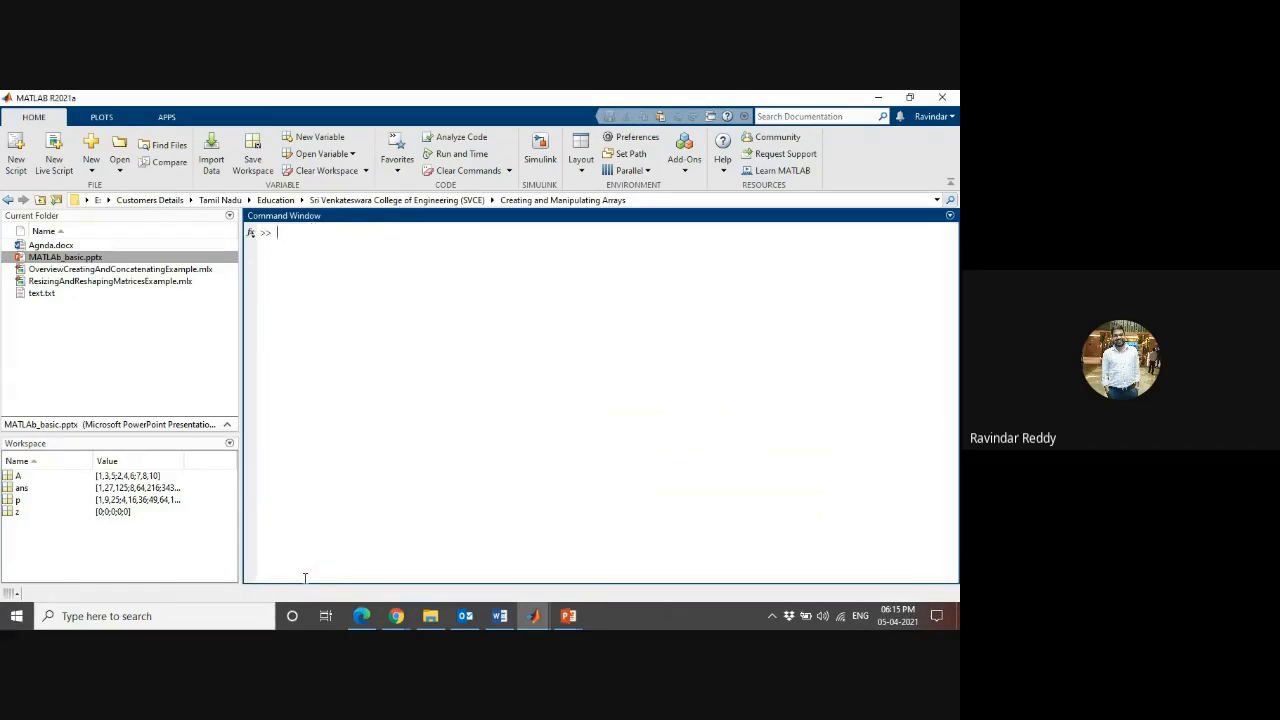
# - Create row vector V = 0:1:5, displaying 0 through 5
pyautogui.write('v =')
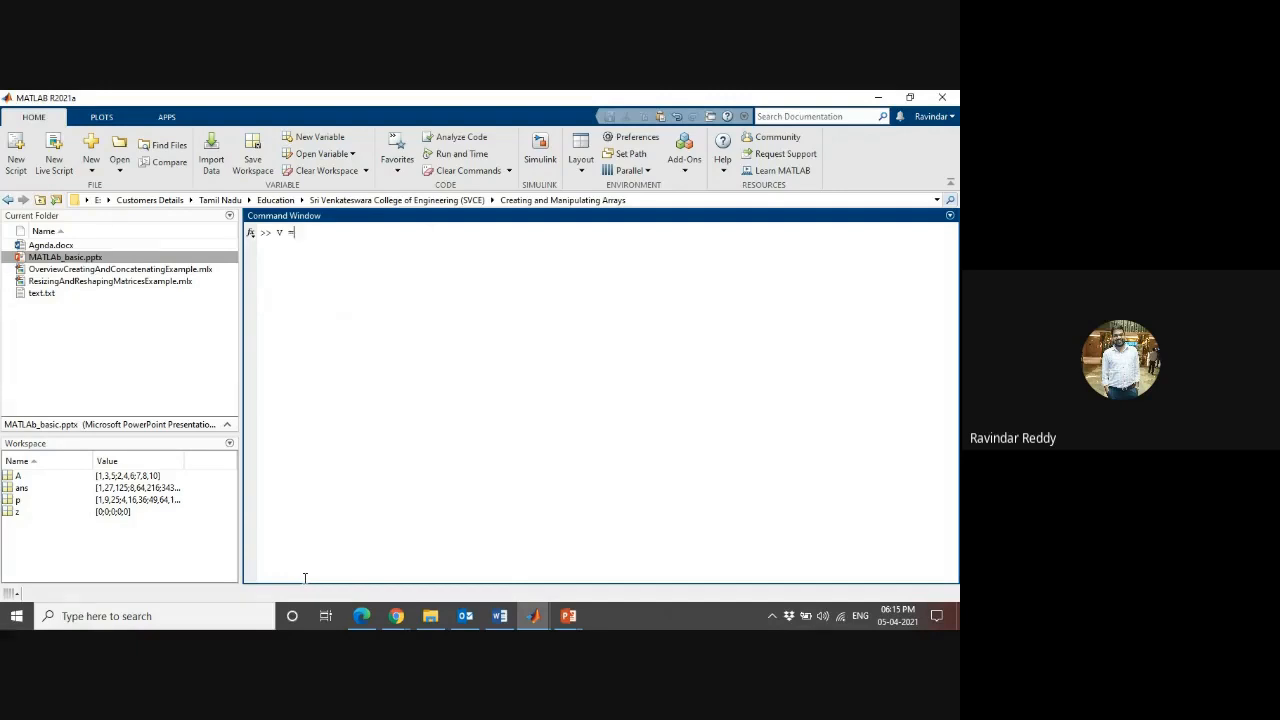
pyautogui.write('0')
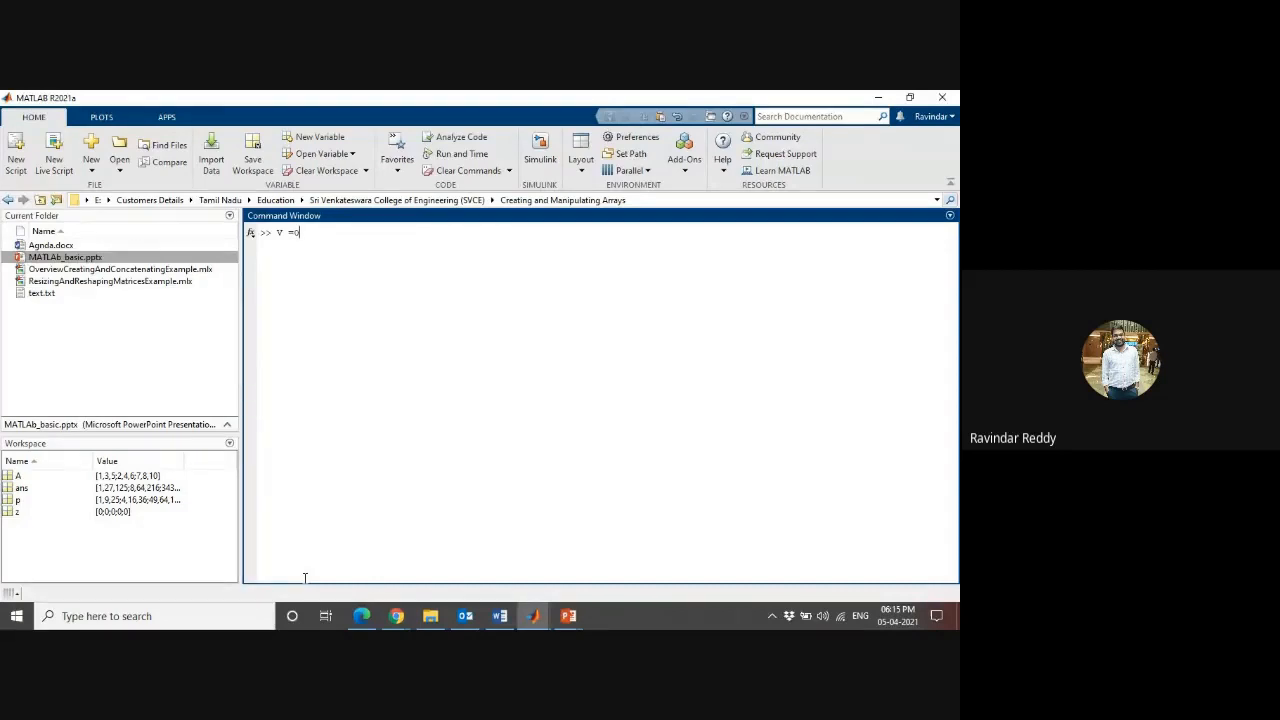
pyautogui.write(':1:')
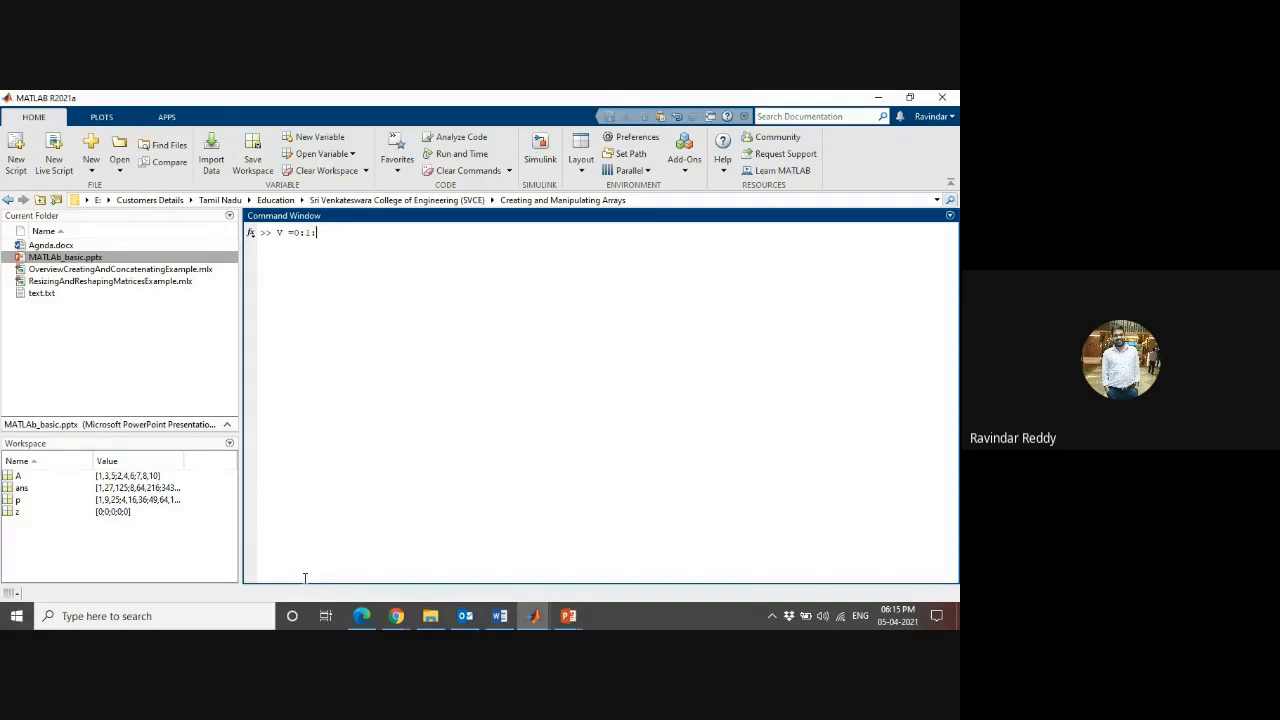
pyautogui.press('enter')
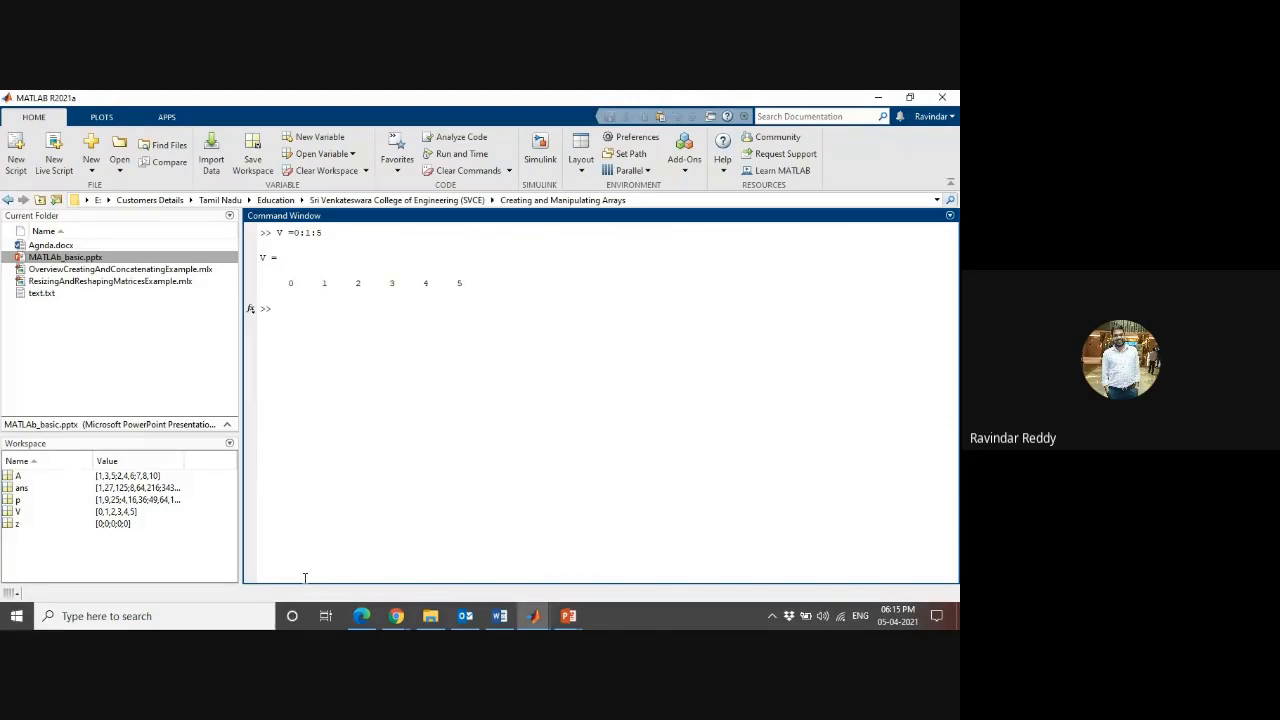
pyautogui.write('A')
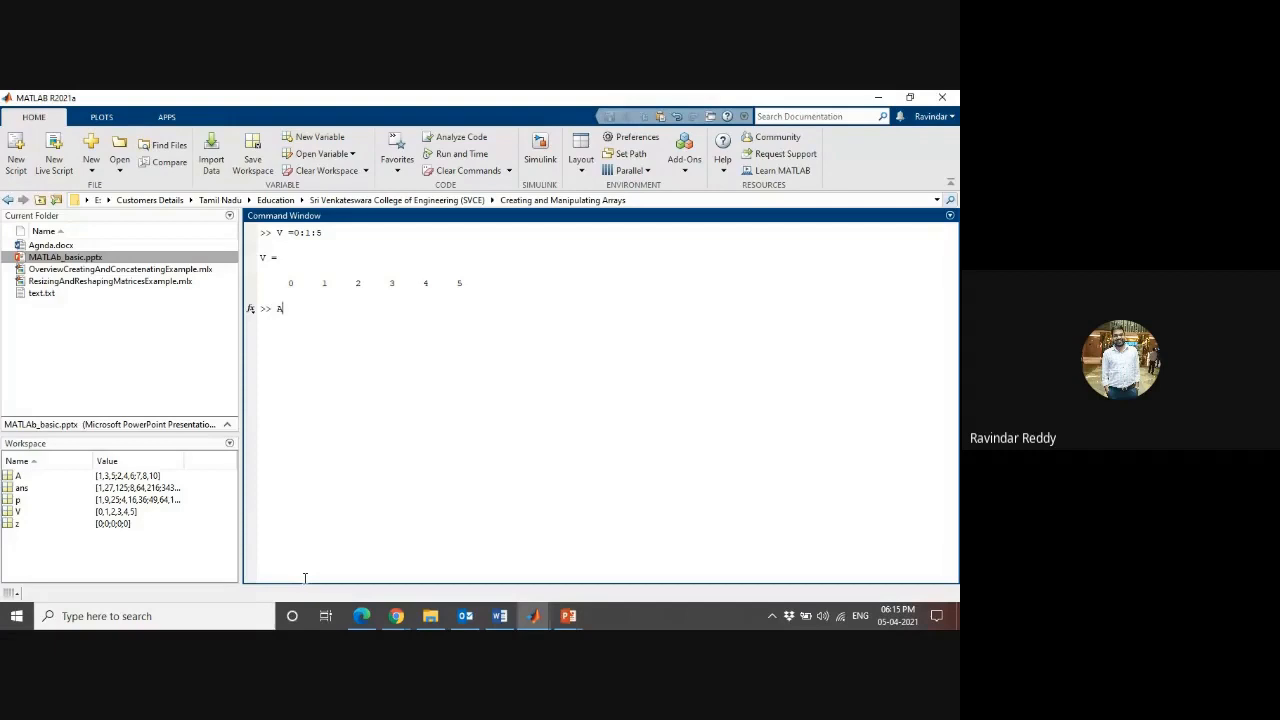
pyautogui.write('=[')
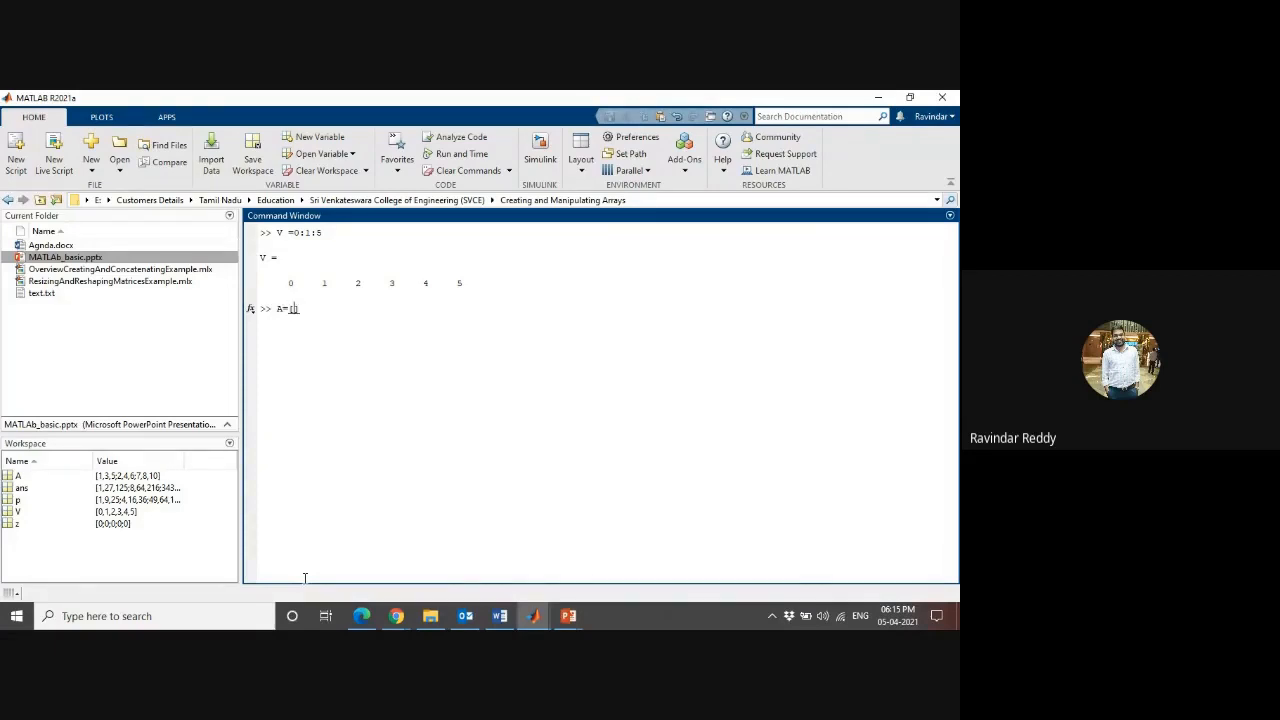
pyautogui.write('[0 1 3 4')
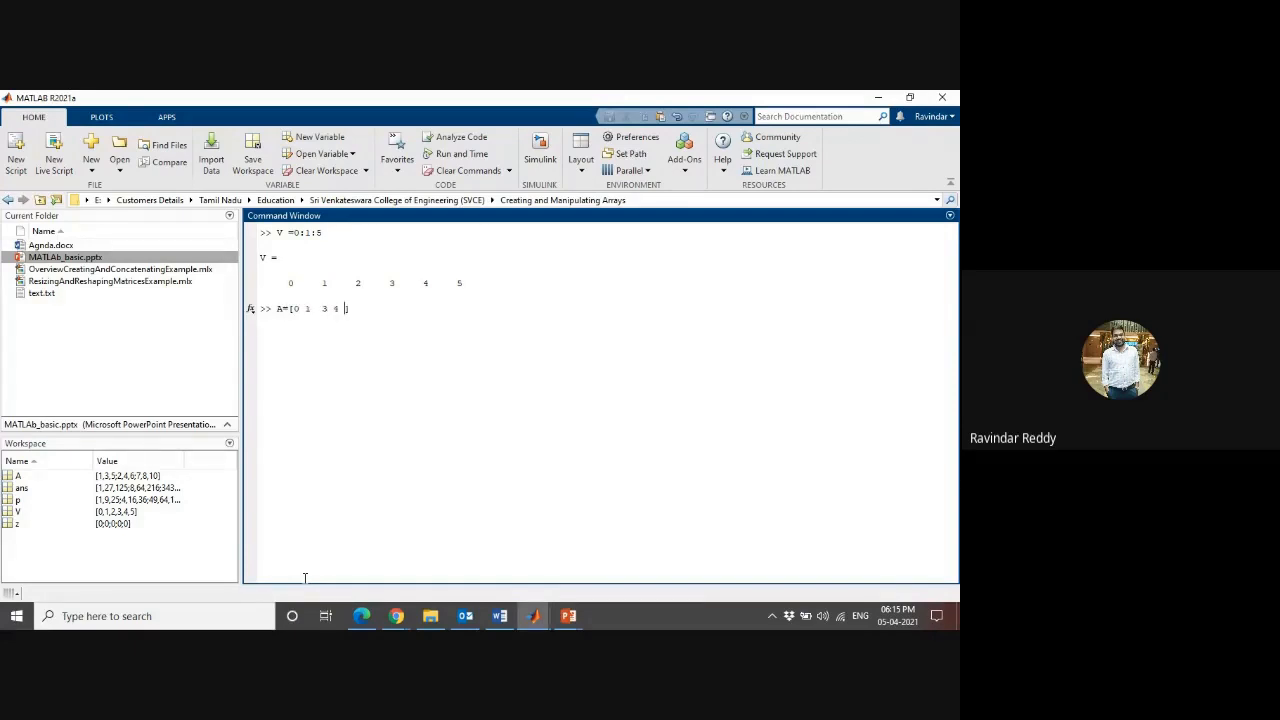
pyautogui.write('5:12')
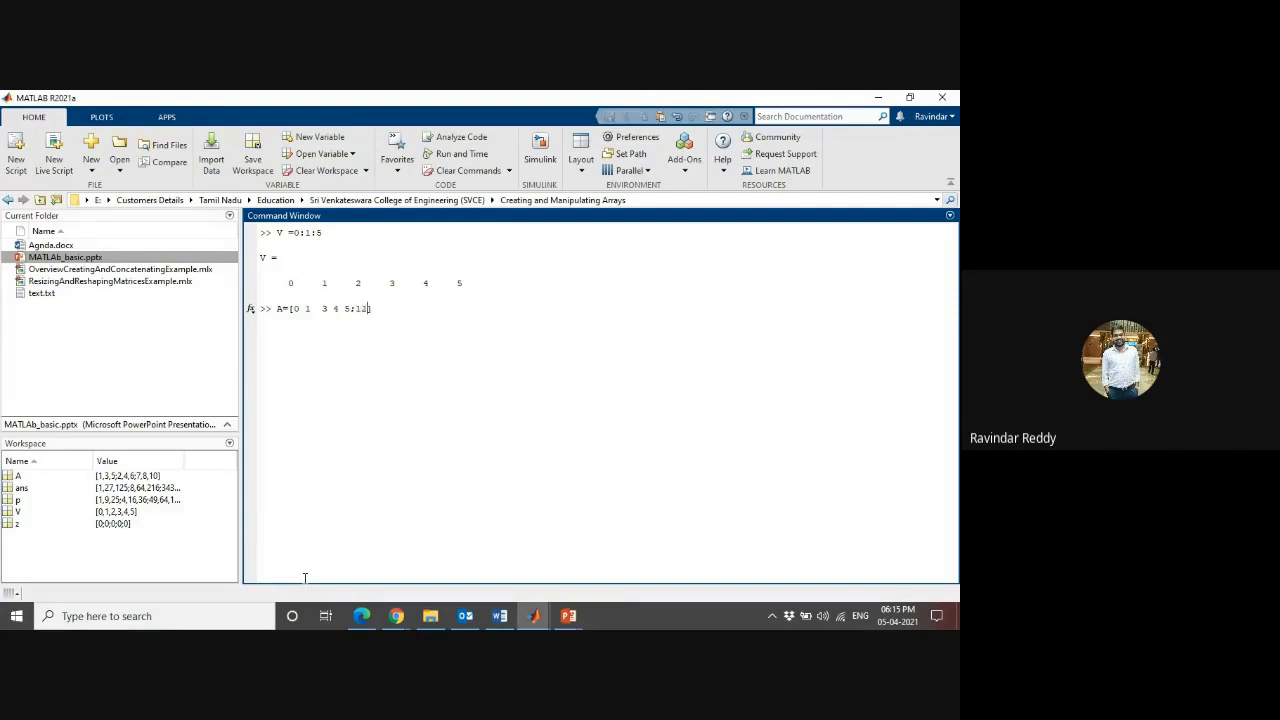
pyautogui.write('12 13')
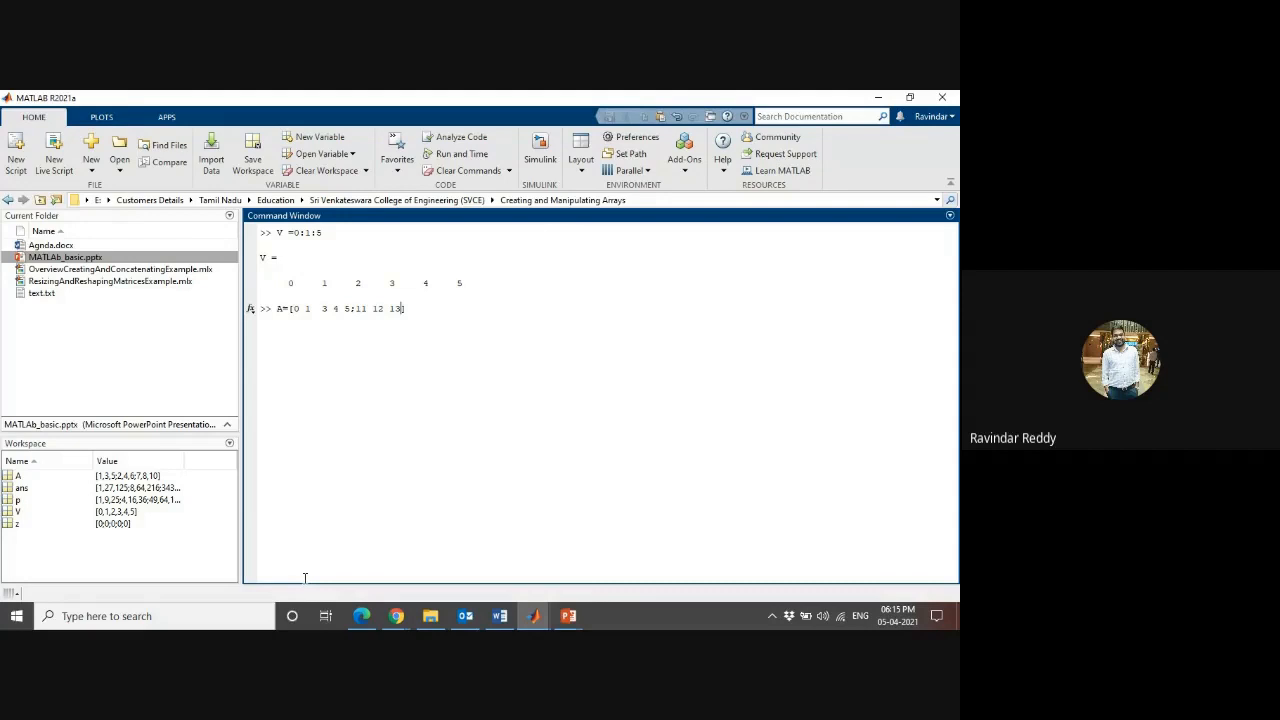
pyautogui.write('14 15')
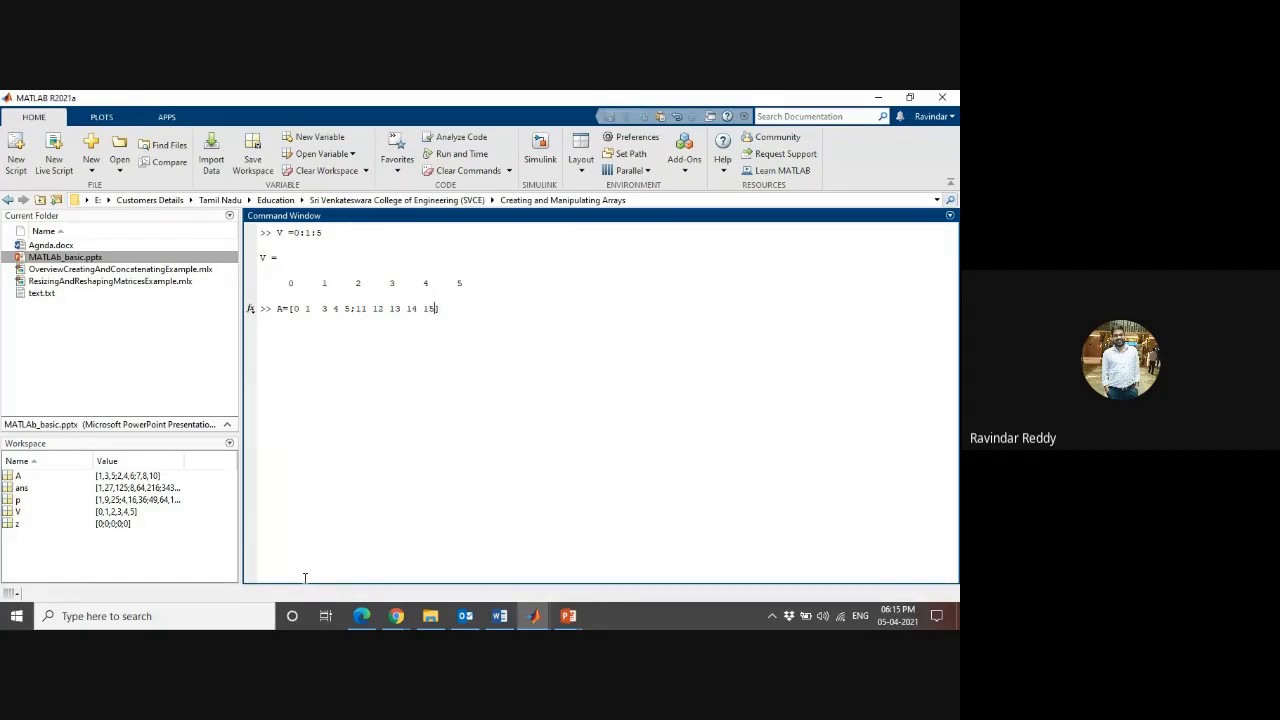
pyautogui.write('6]')
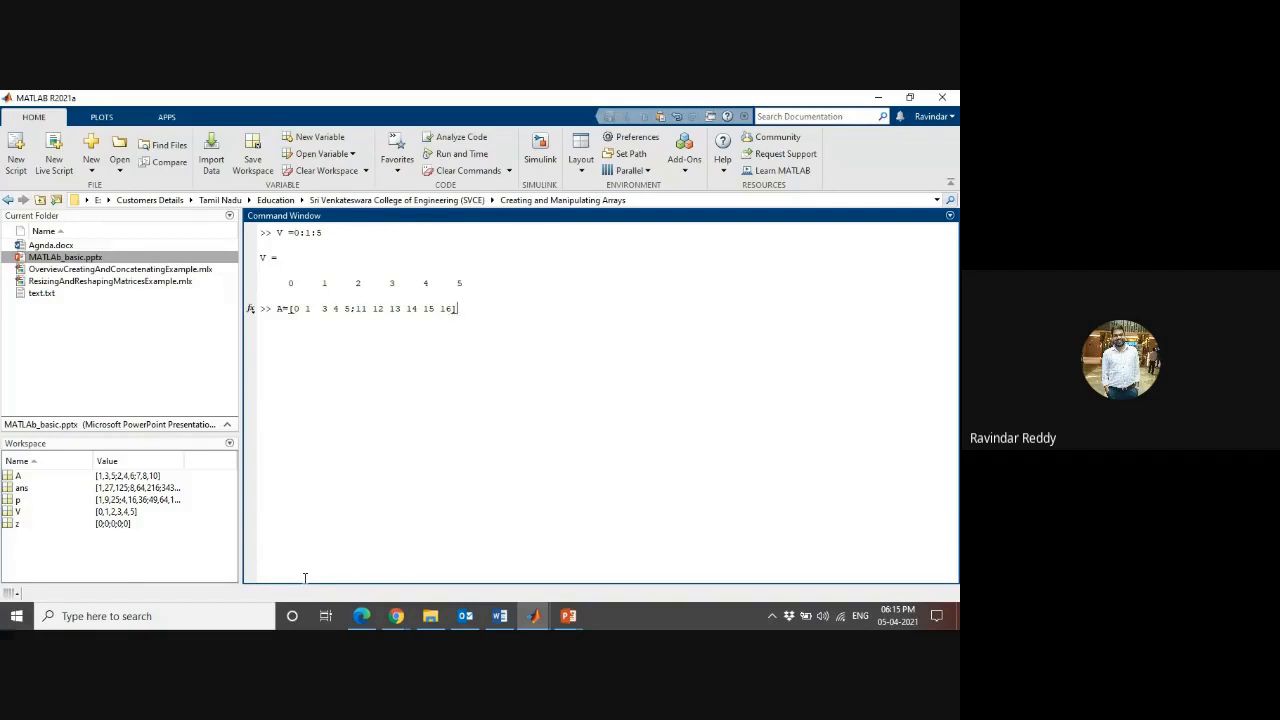
pyautogui.press('enter')
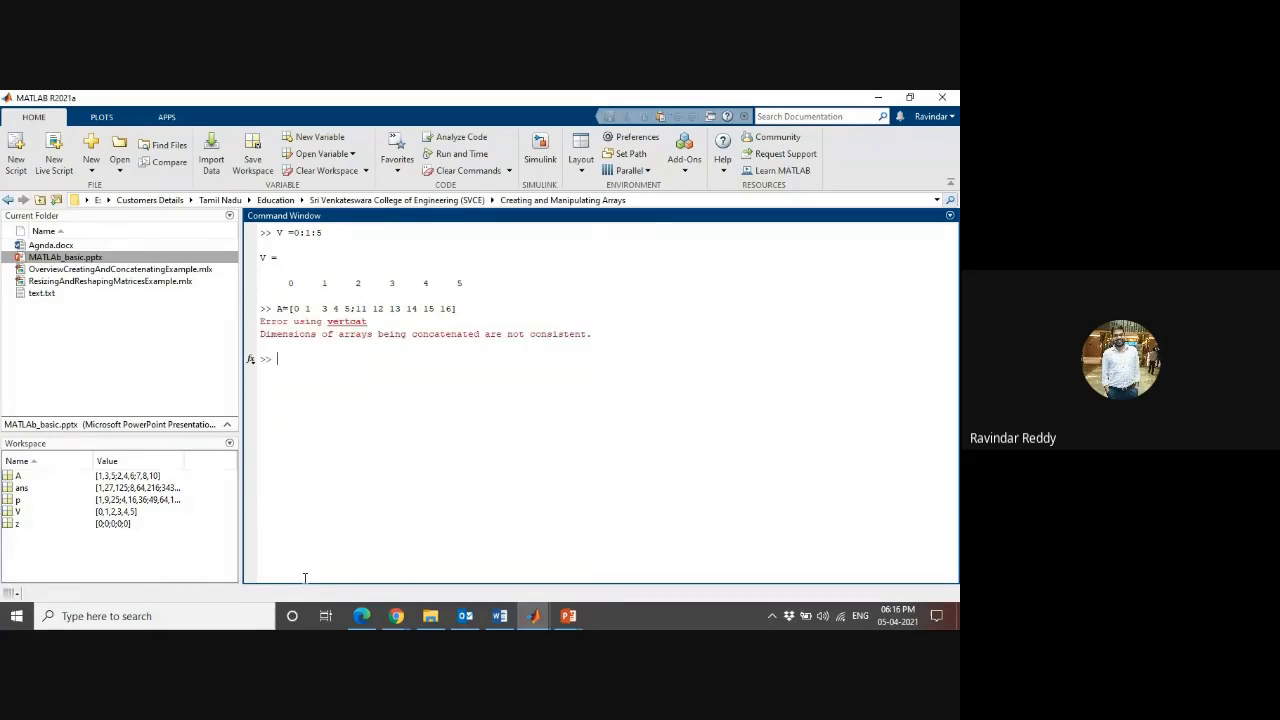
pyautogui.write('A=[0 1  3 4 5;11 12 13 14 15 16]')
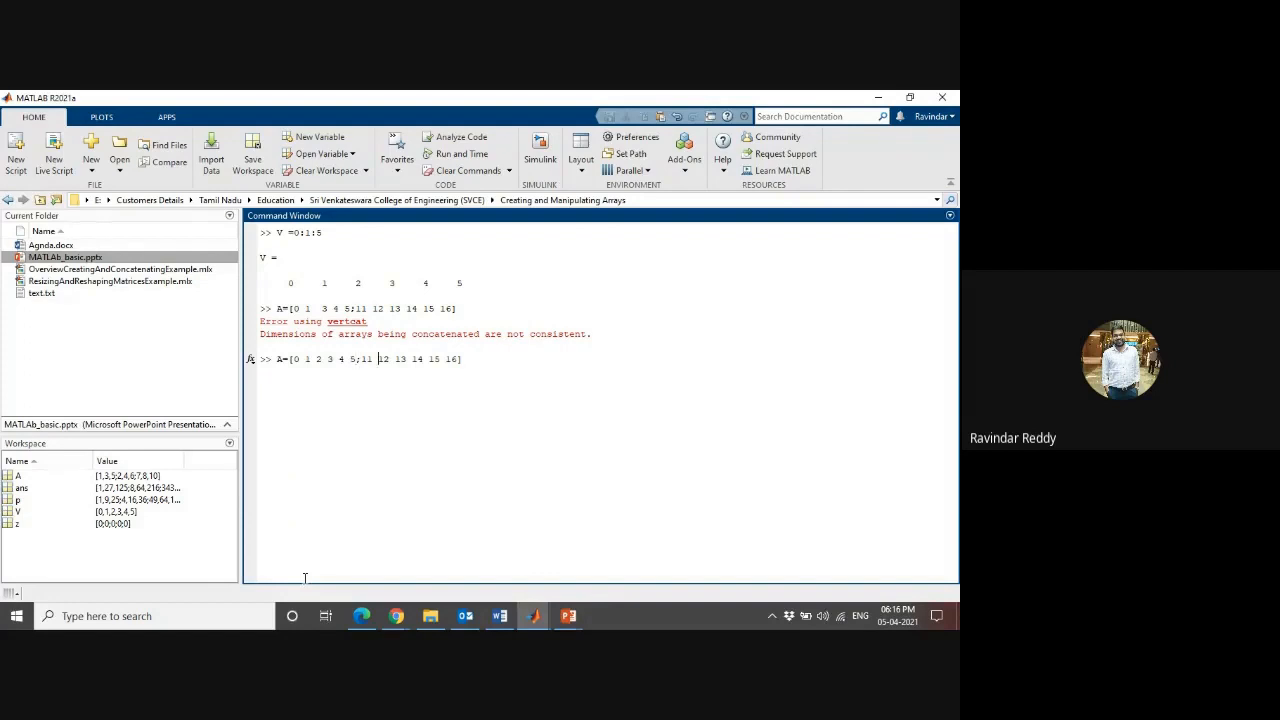
pyautogui.press('enter')
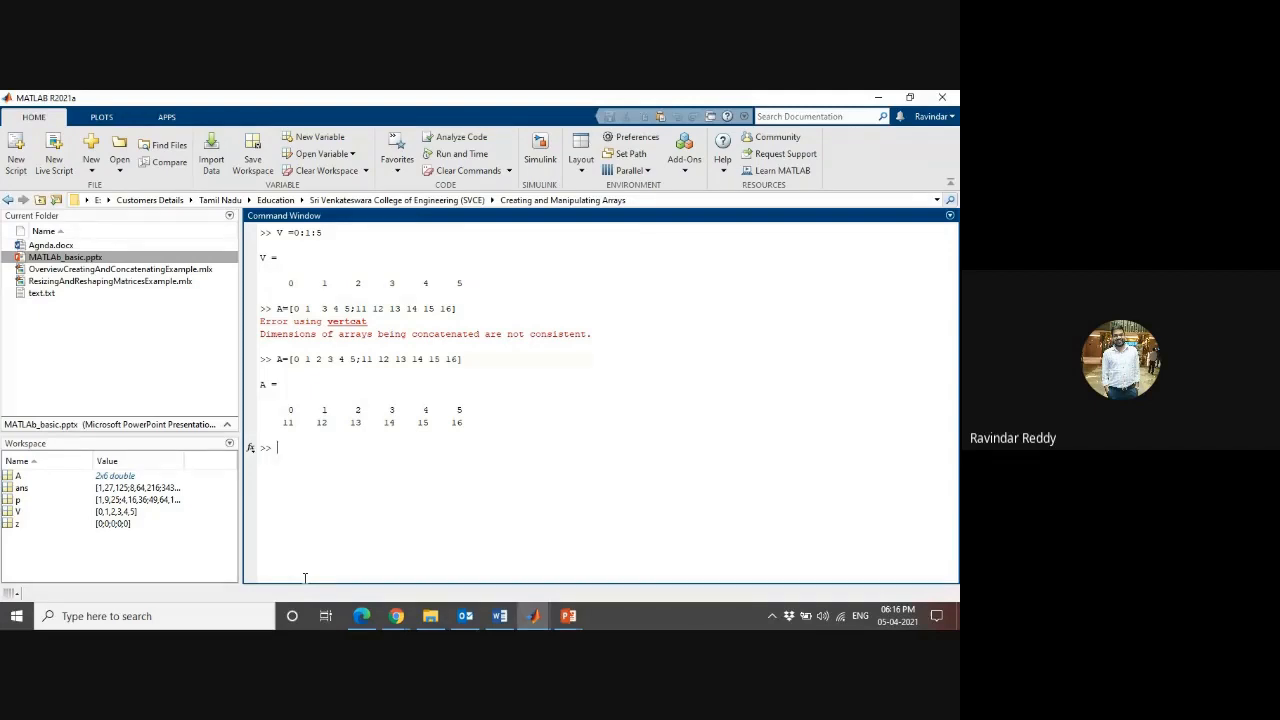
# - Index A(2,5) to return 15 after an invalid A=(2,5) expression error
pyautogui.write('A')
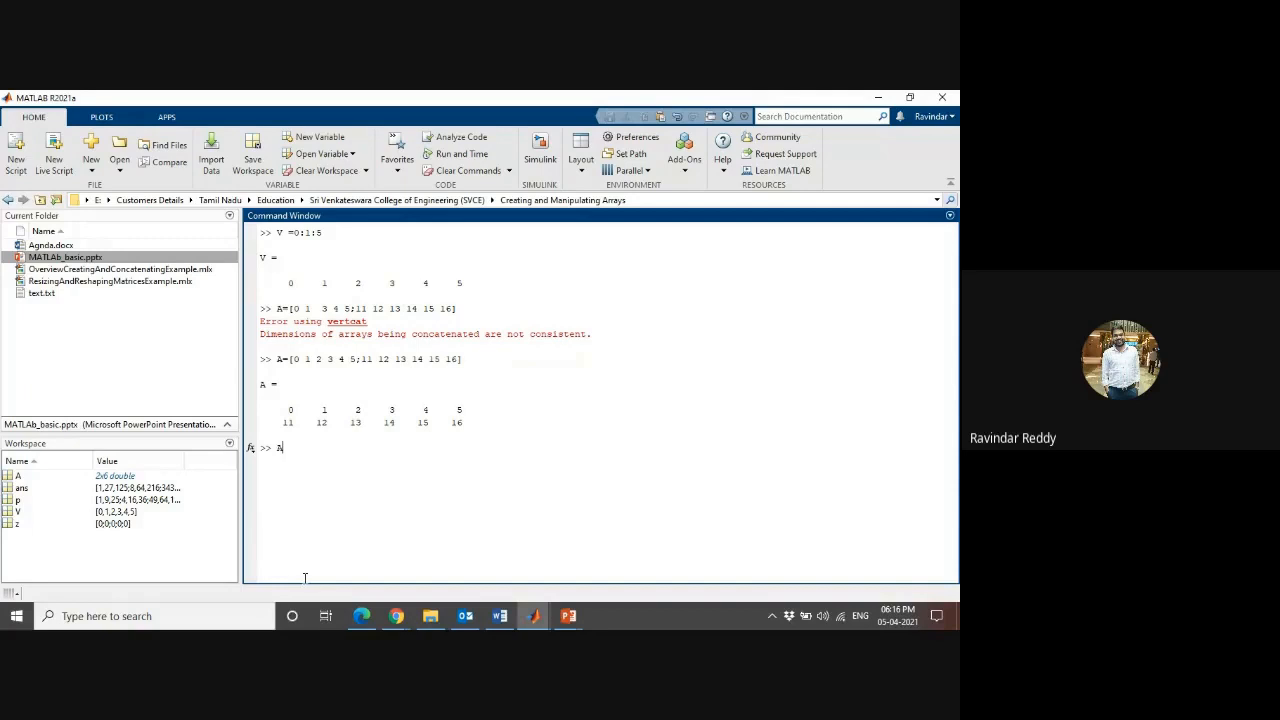
pyautogui.write('=(')
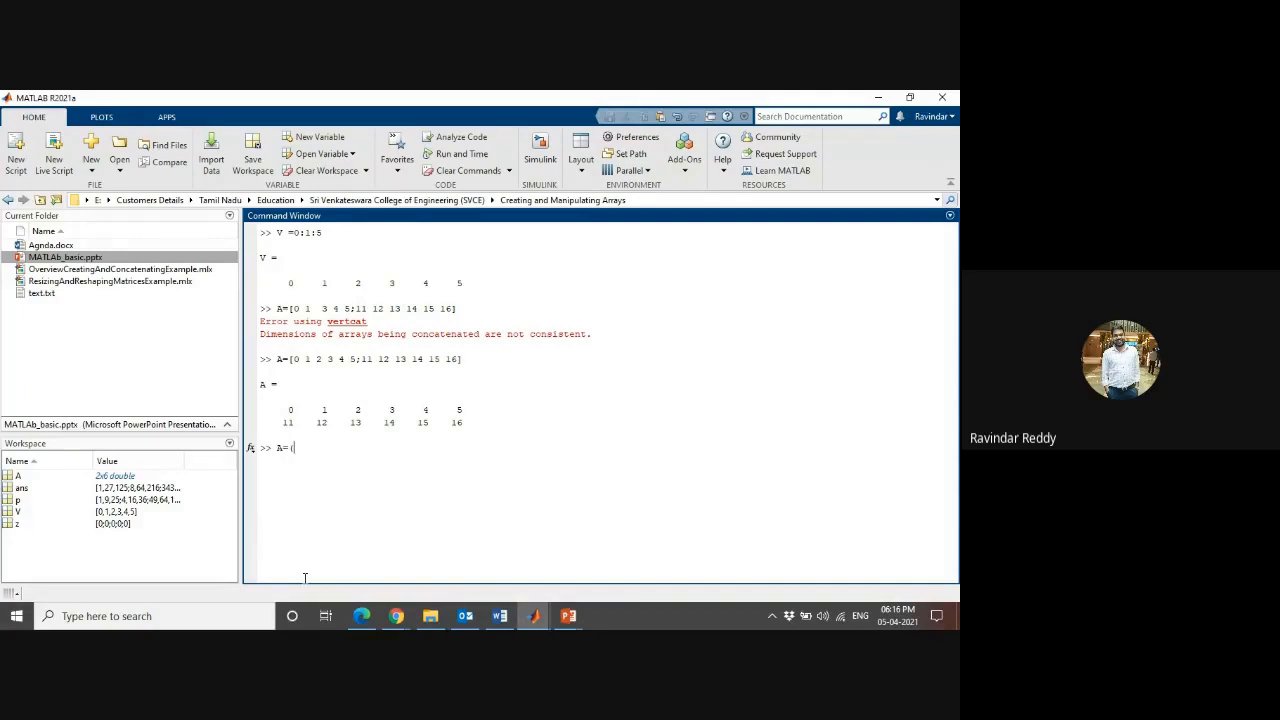
pyautogui.write('2,5')
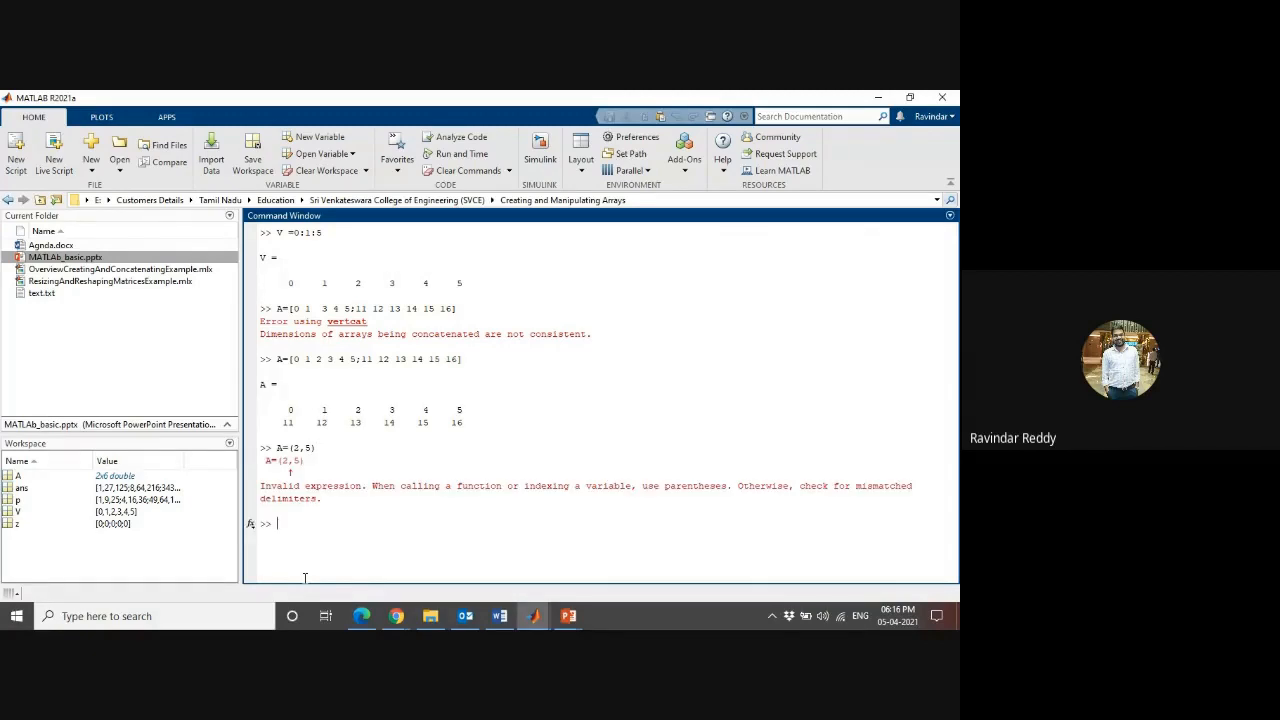
pyautogui.write('A=(2,5)')
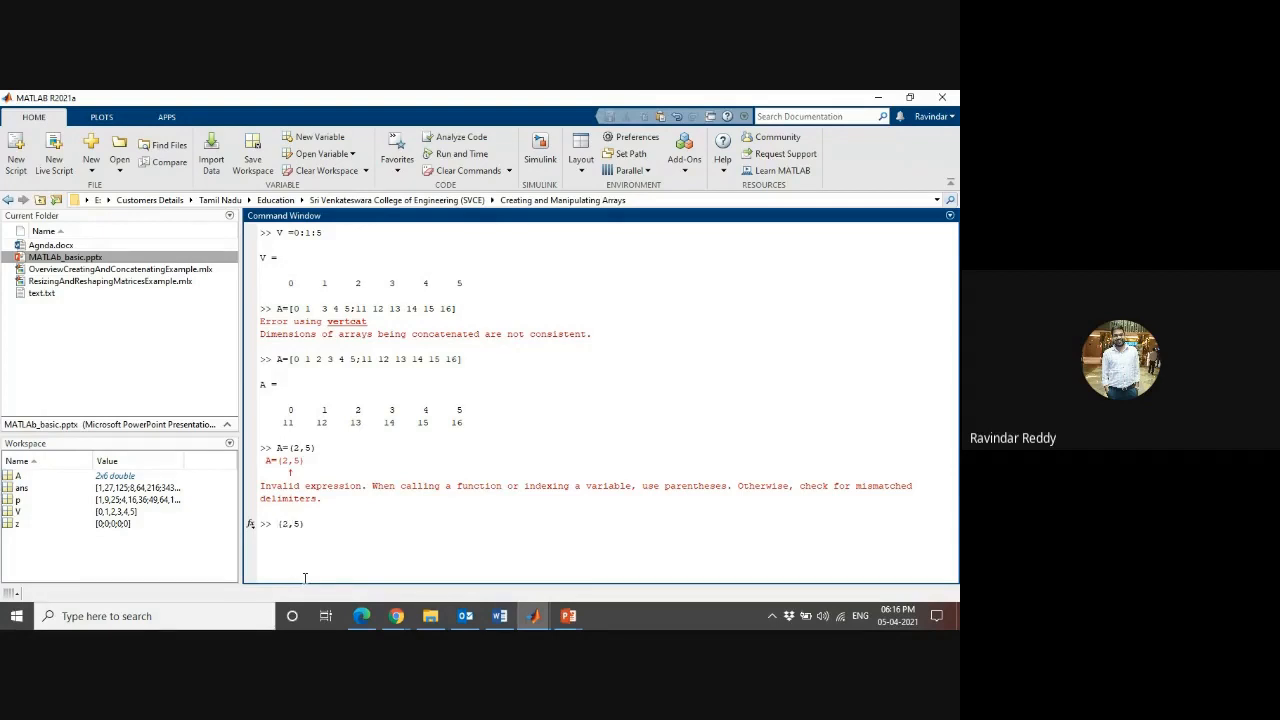
pyautogui.write('A')
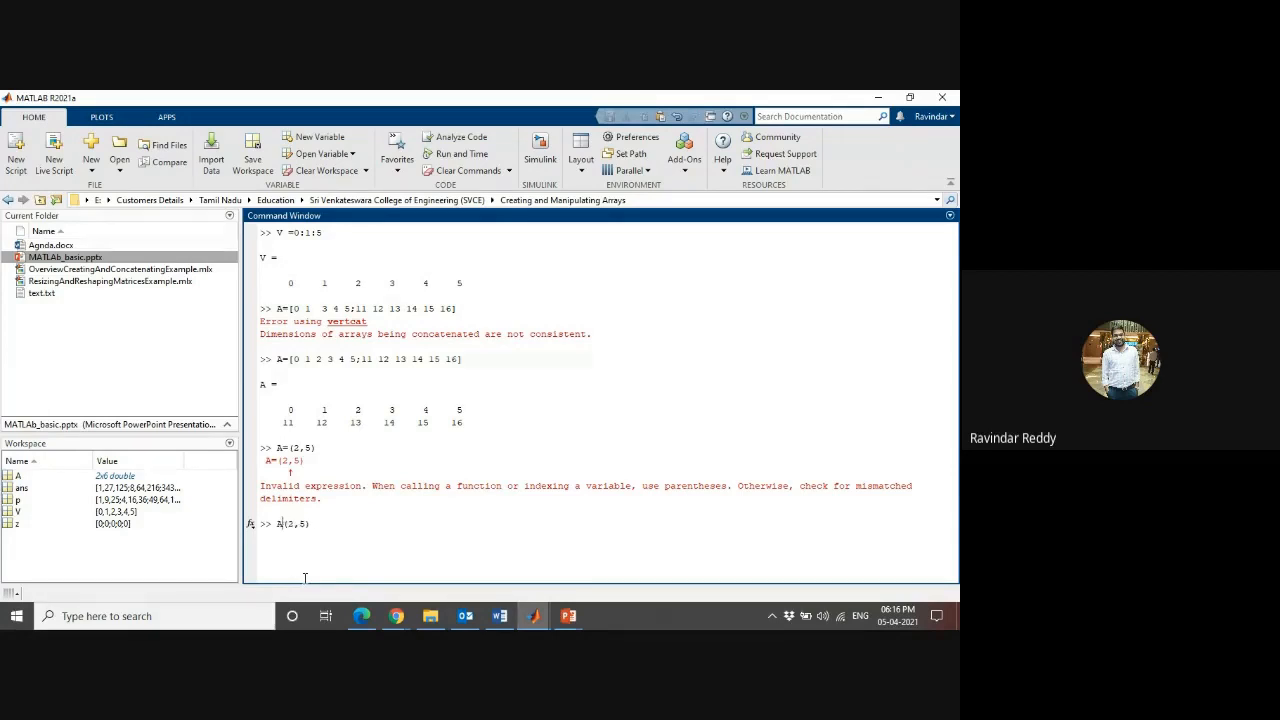
pyautogui.press('enter')
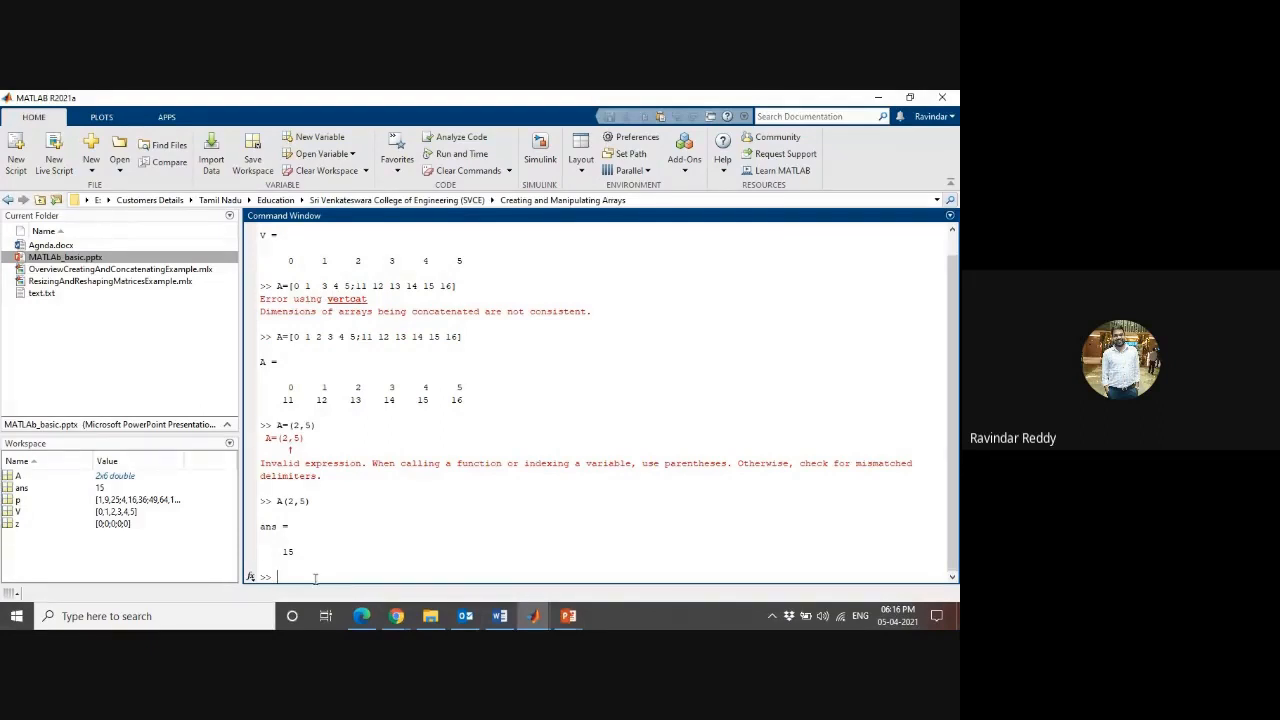
pyautogui.write('W')
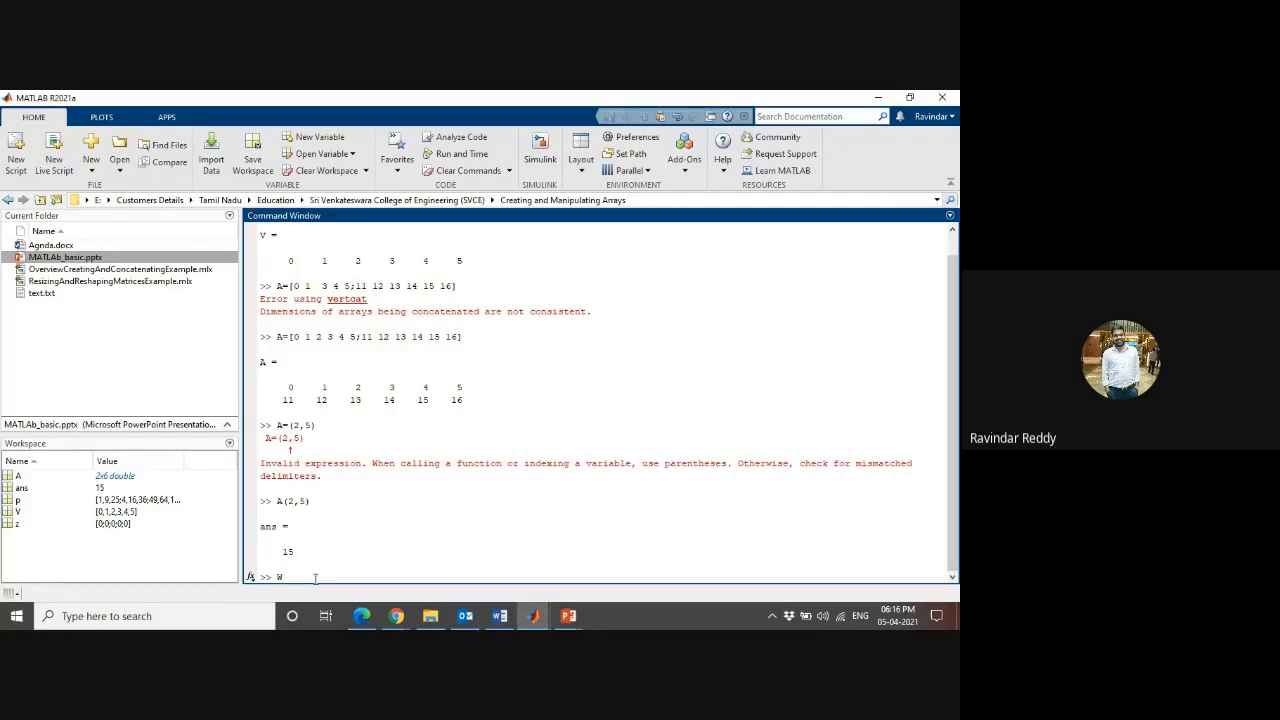